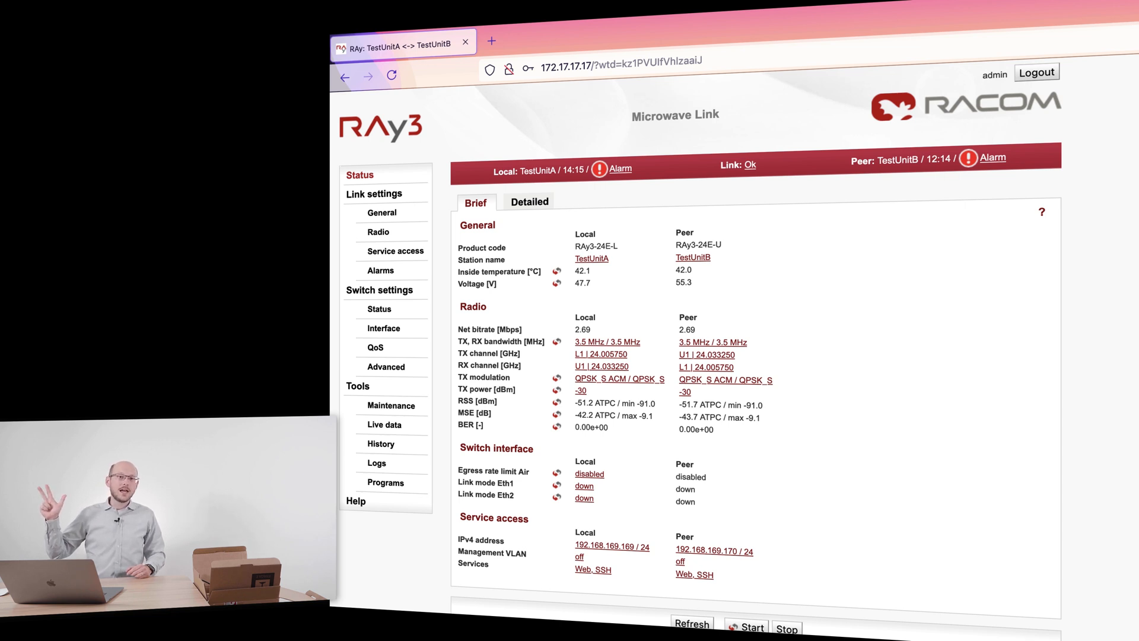
pyautogui.moveTo(438, 263)
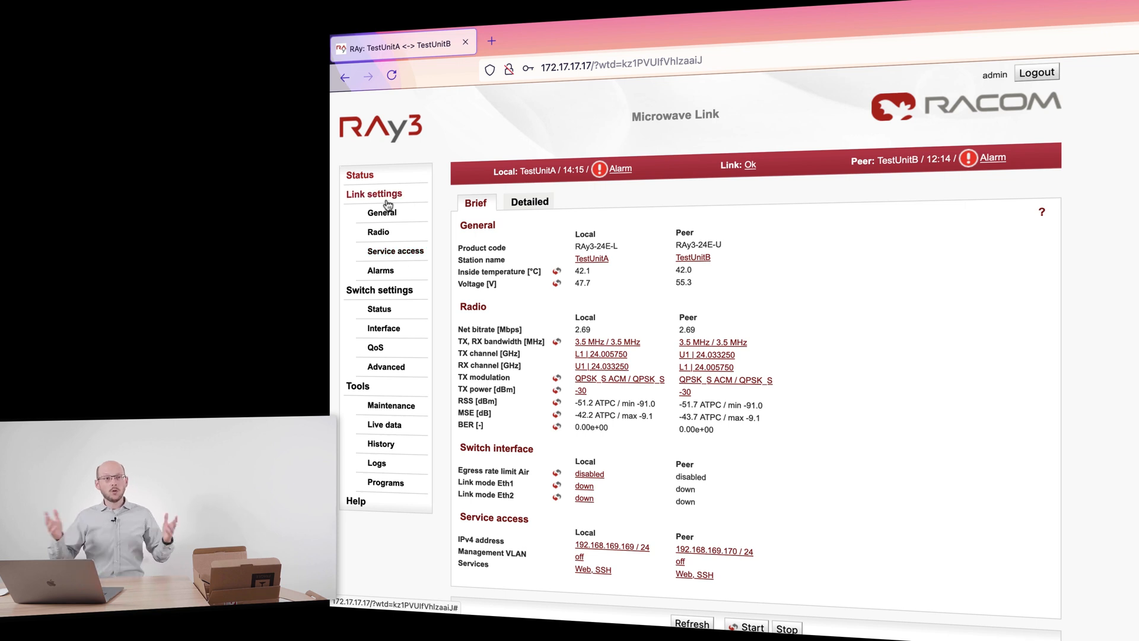
# Step: Show the Radio page under Link settings with local and peer radio parameters
pyautogui.click(381, 213)
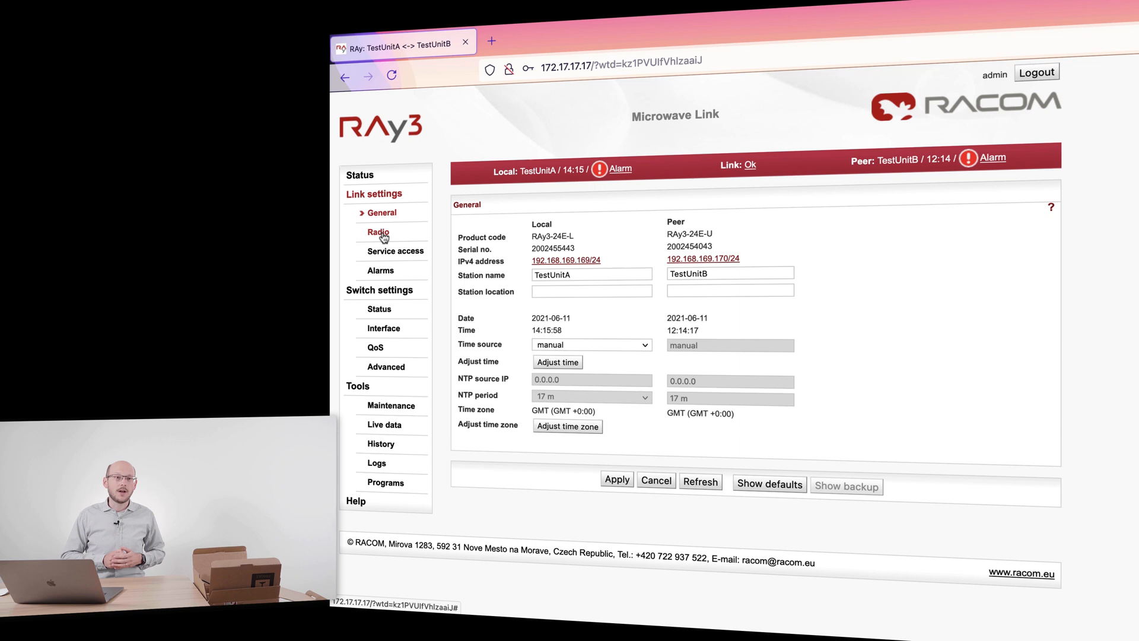
pyautogui.click(377, 232)
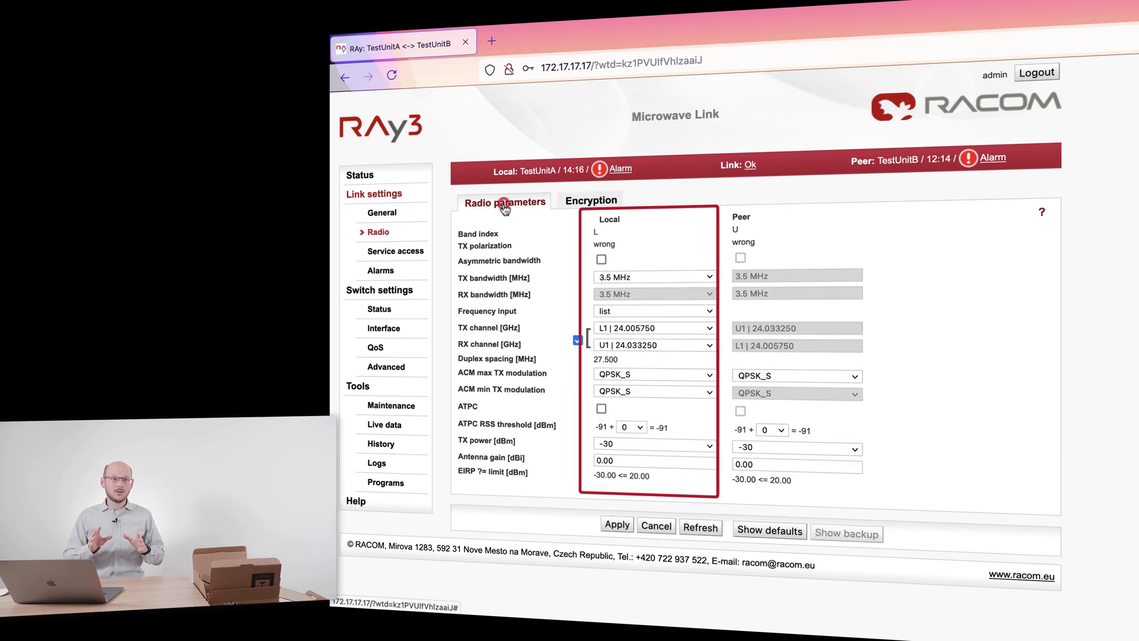
pyautogui.click(578, 341)
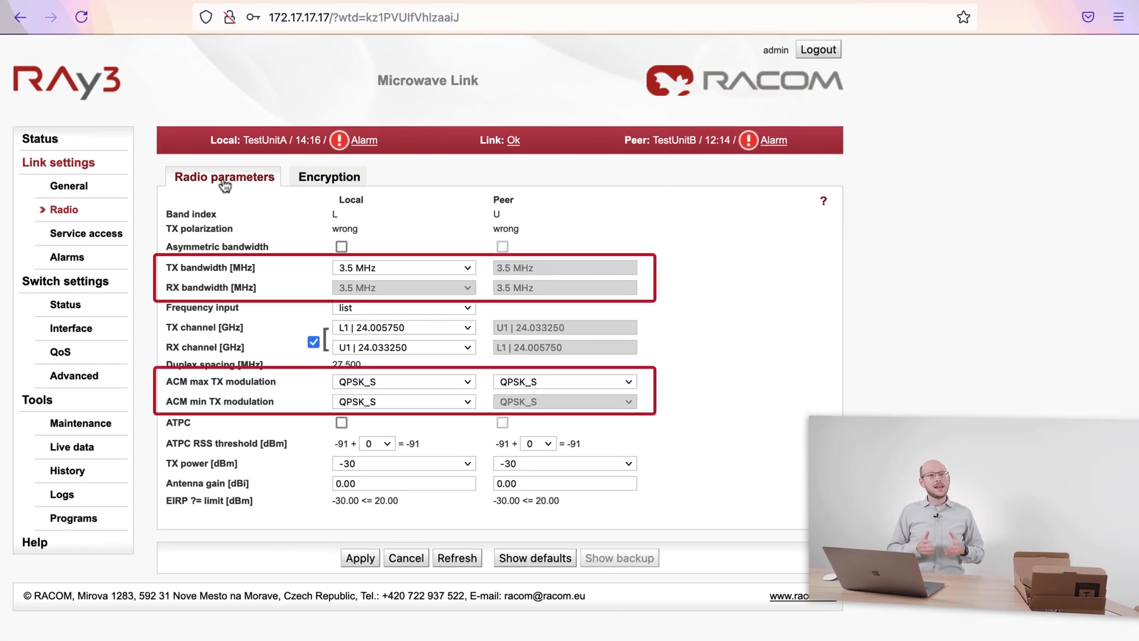
pyautogui.moveTo(783, 262)
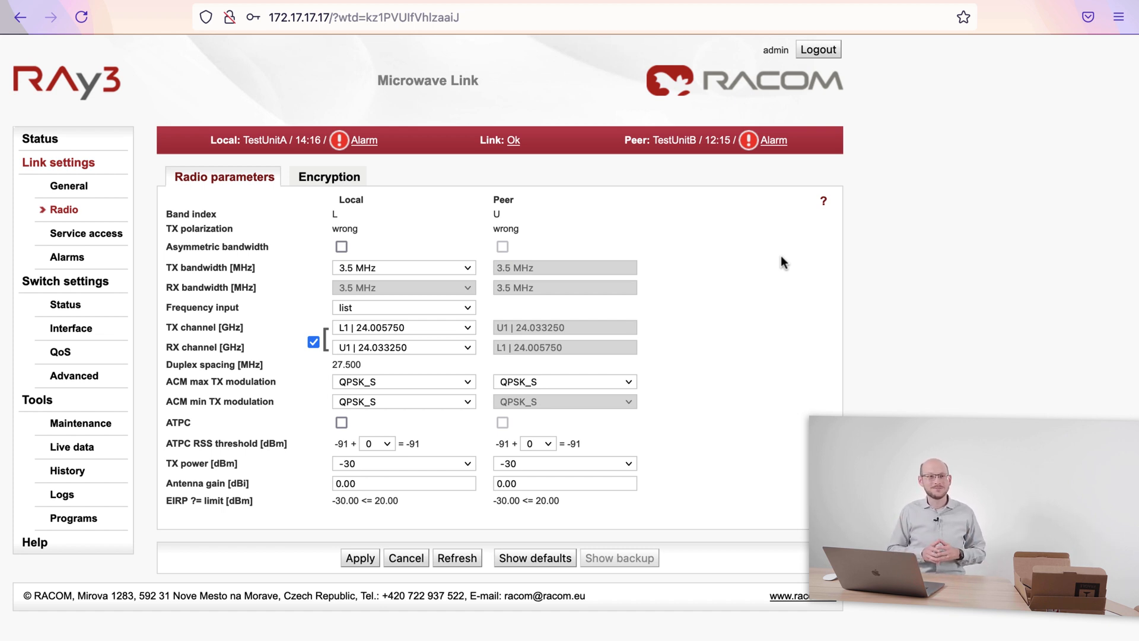
pyautogui.moveTo(352, 546)
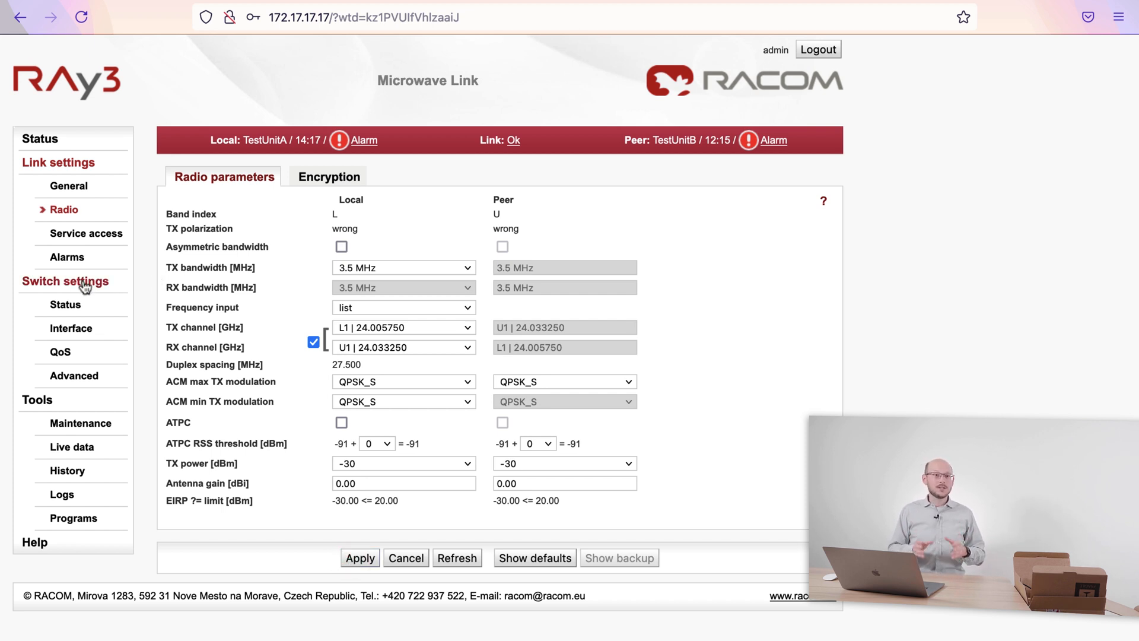
# Step: In Service access, enter local 10.15.16.10, peer 10.15.16.11 and gateway 10.15.16.1
pyautogui.click(85, 234)
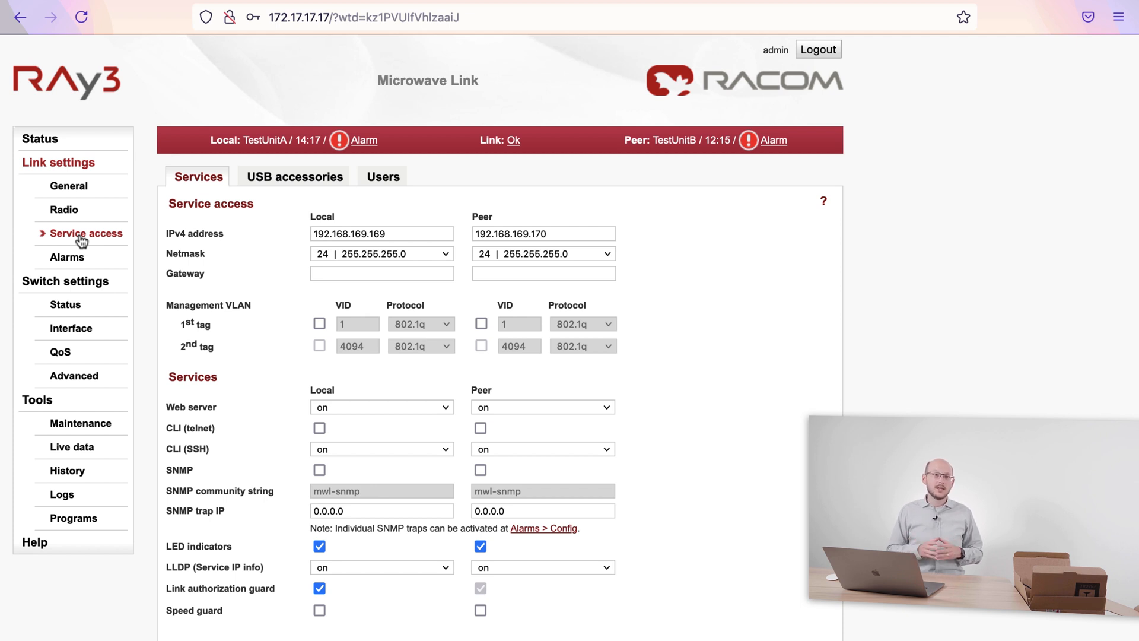
pyautogui.write('10.15.16.')
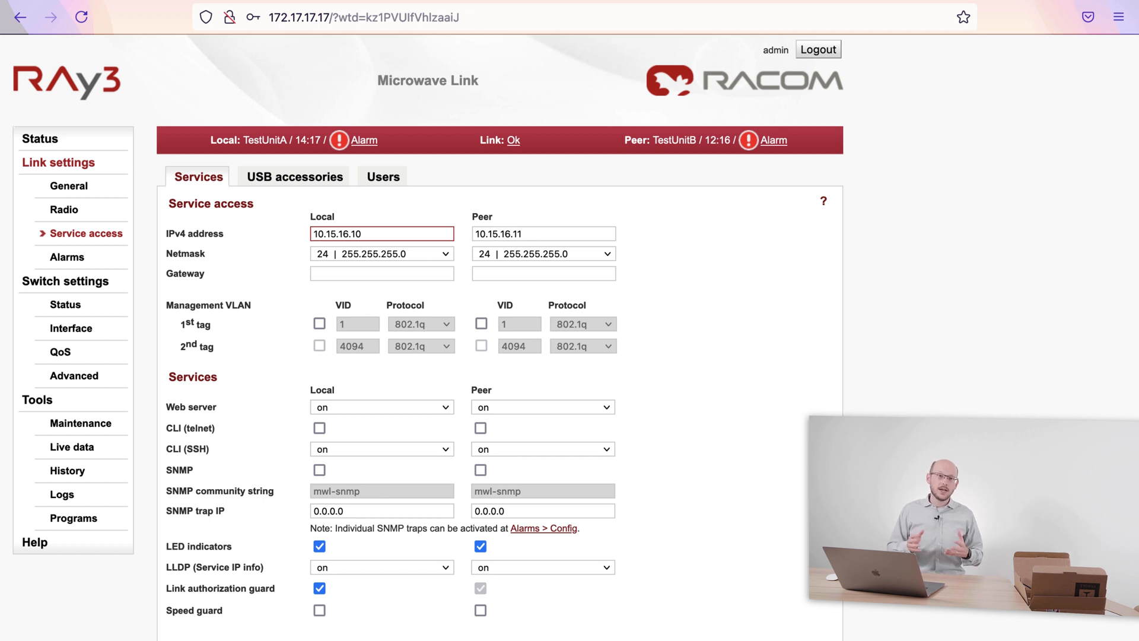
pyautogui.write('10.15.16.1')
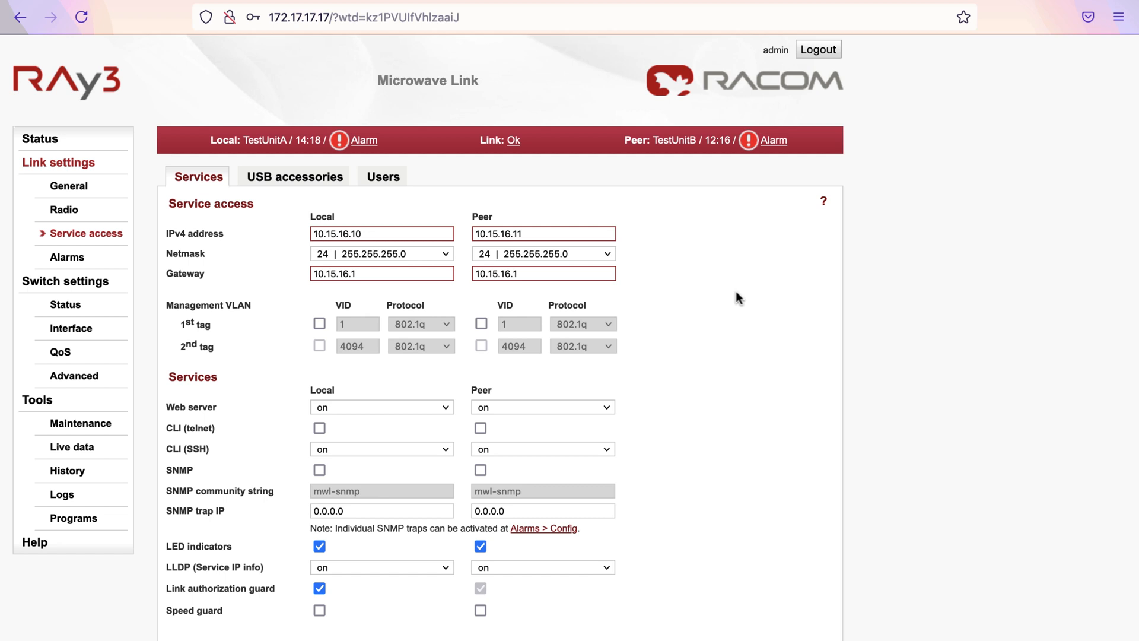
# Step: Apply the new addresses and confirm saving despite the station inaccessibility warning
pyautogui.scroll(-3)
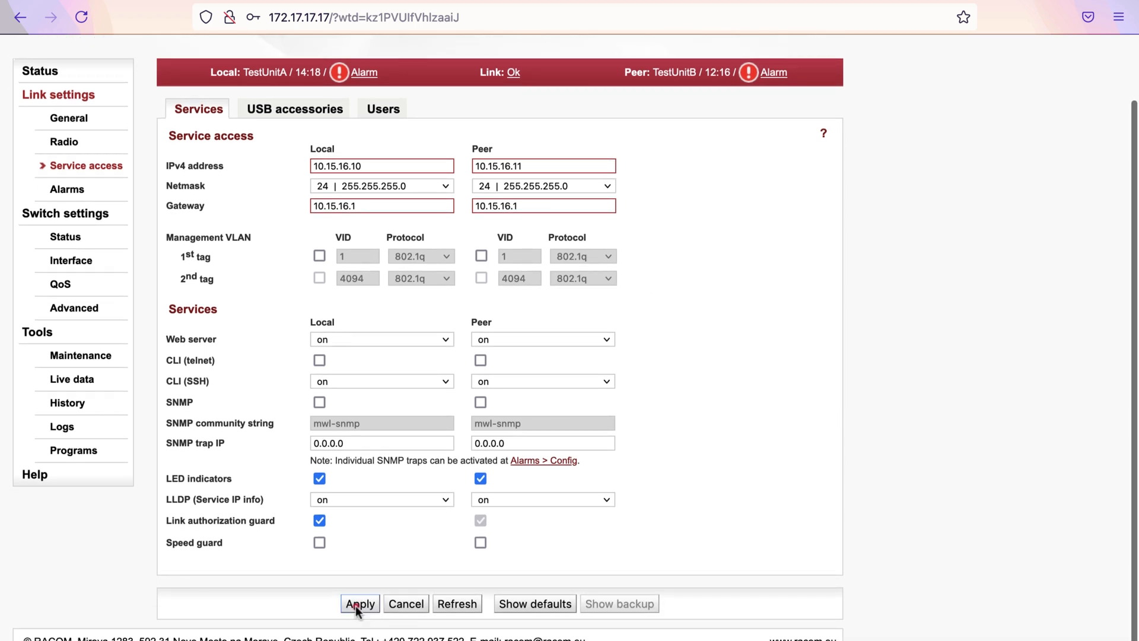
pyautogui.click(359, 603)
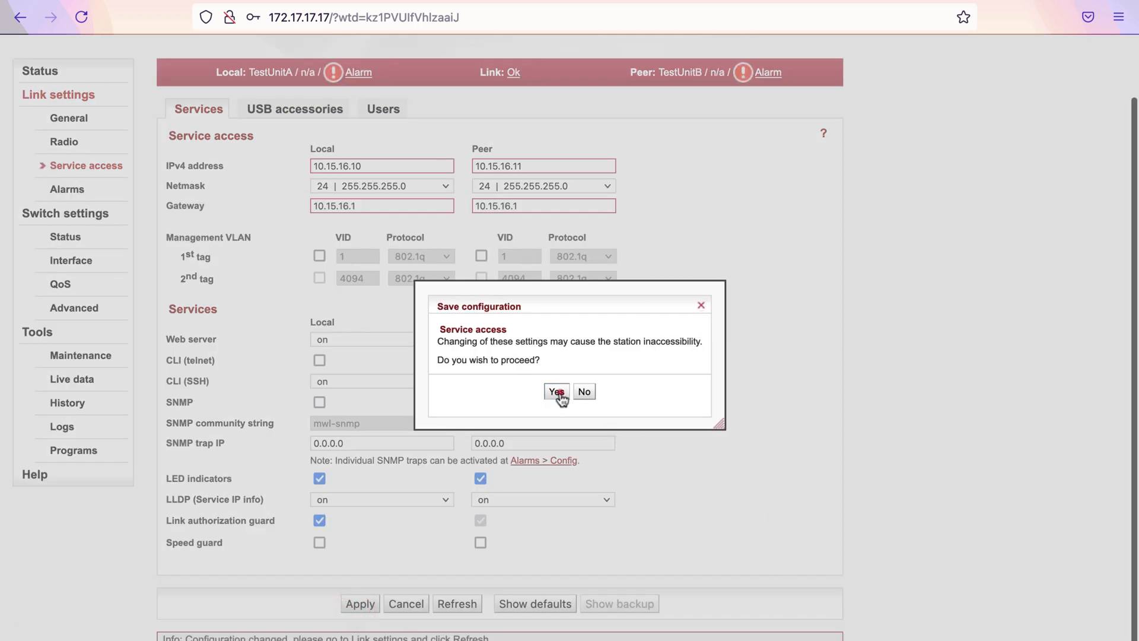
pyautogui.click(557, 392)
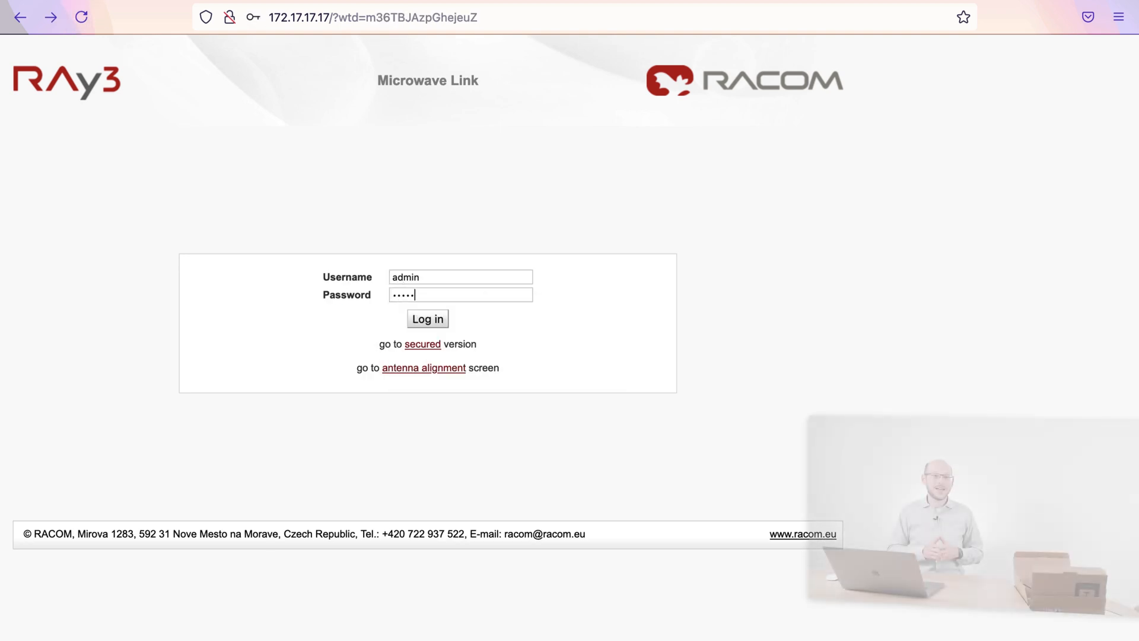
# Step: Log back in and show the Users list under Link settings > Service access
pyautogui.click(427, 318)
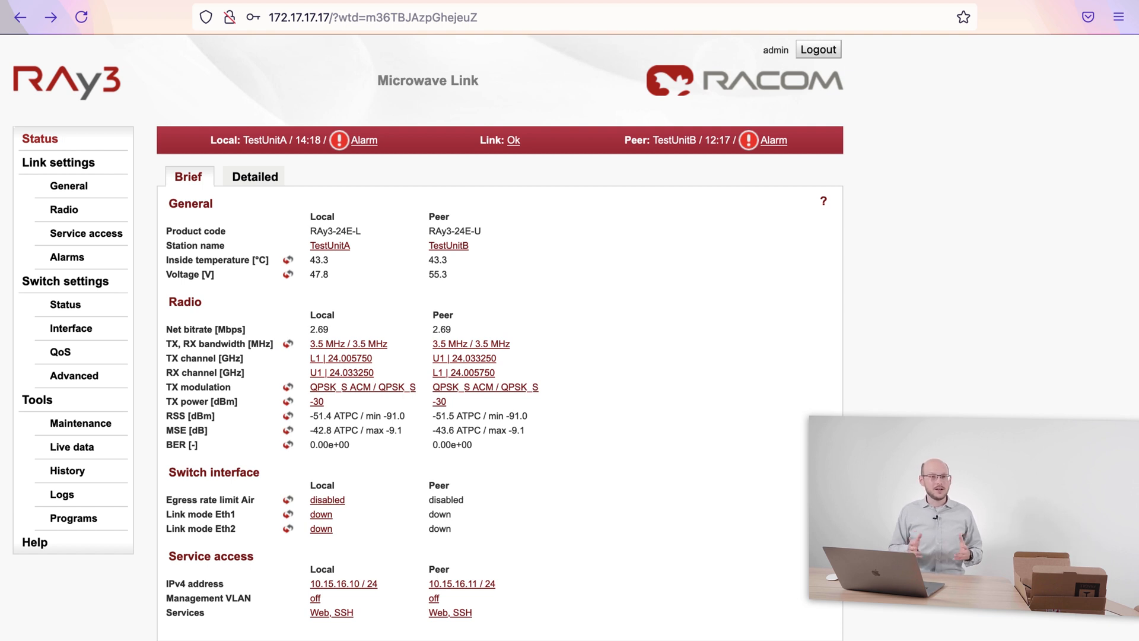
pyautogui.click(69, 186)
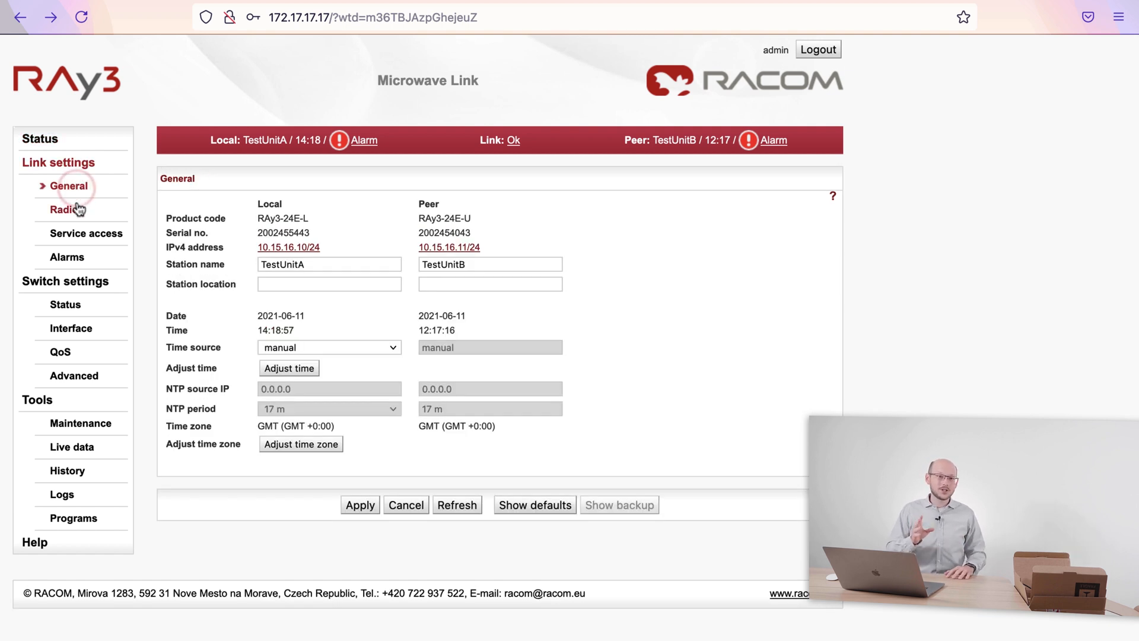
pyautogui.click(86, 234)
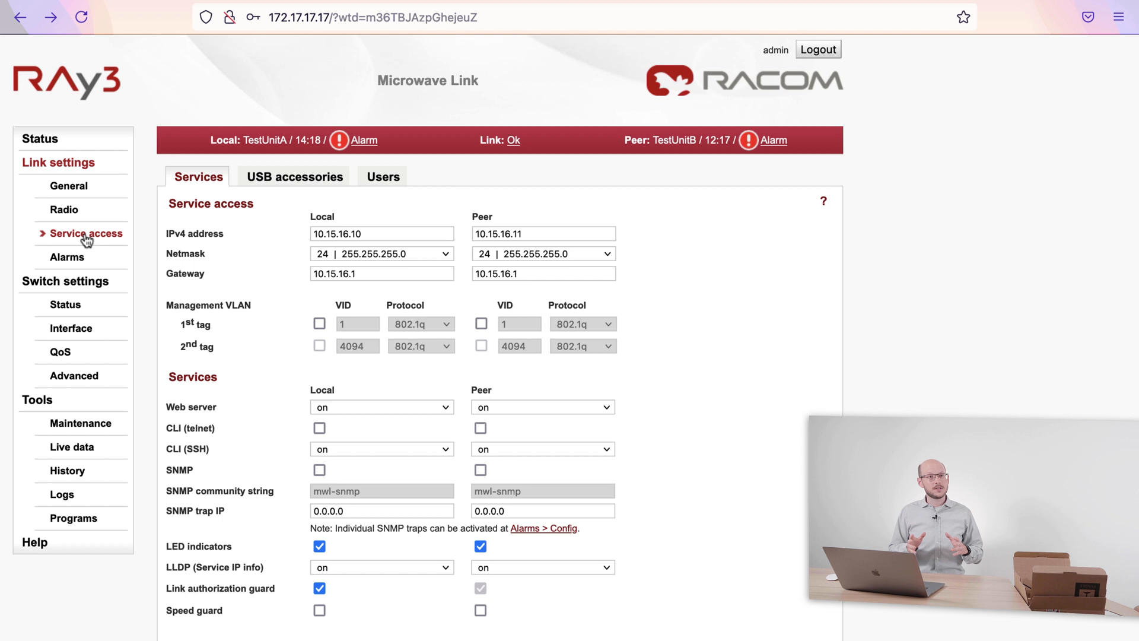
pyautogui.click(382, 177)
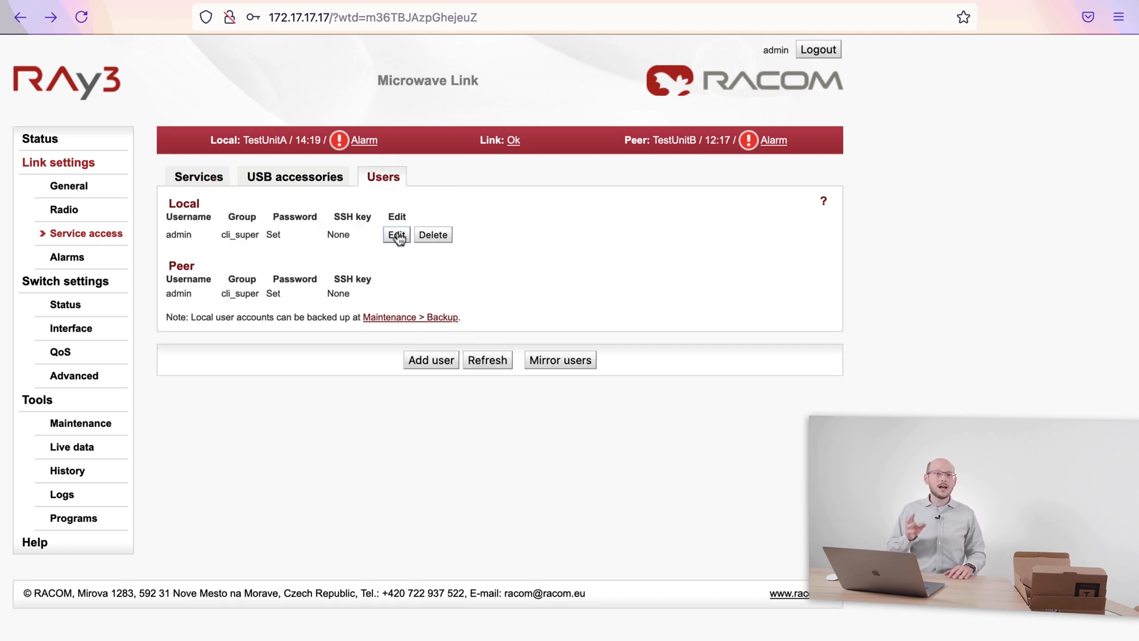
# Step: Give admin a Firefox-generated password, apply it, and mirror users to the peer
pyautogui.click(396, 234)
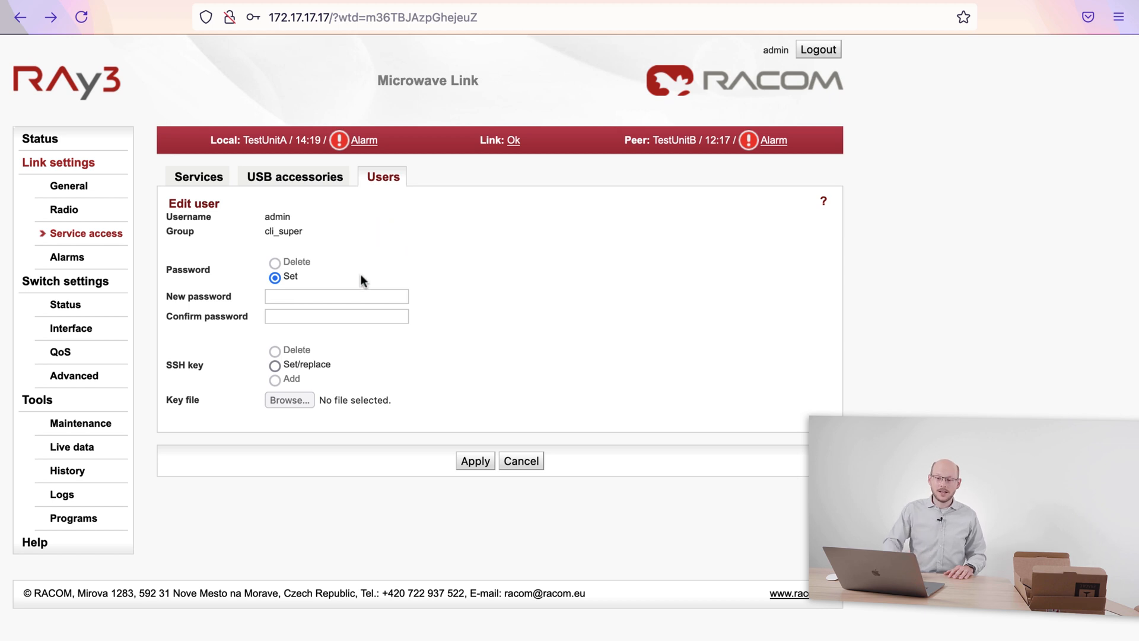
pyautogui.click(336, 296)
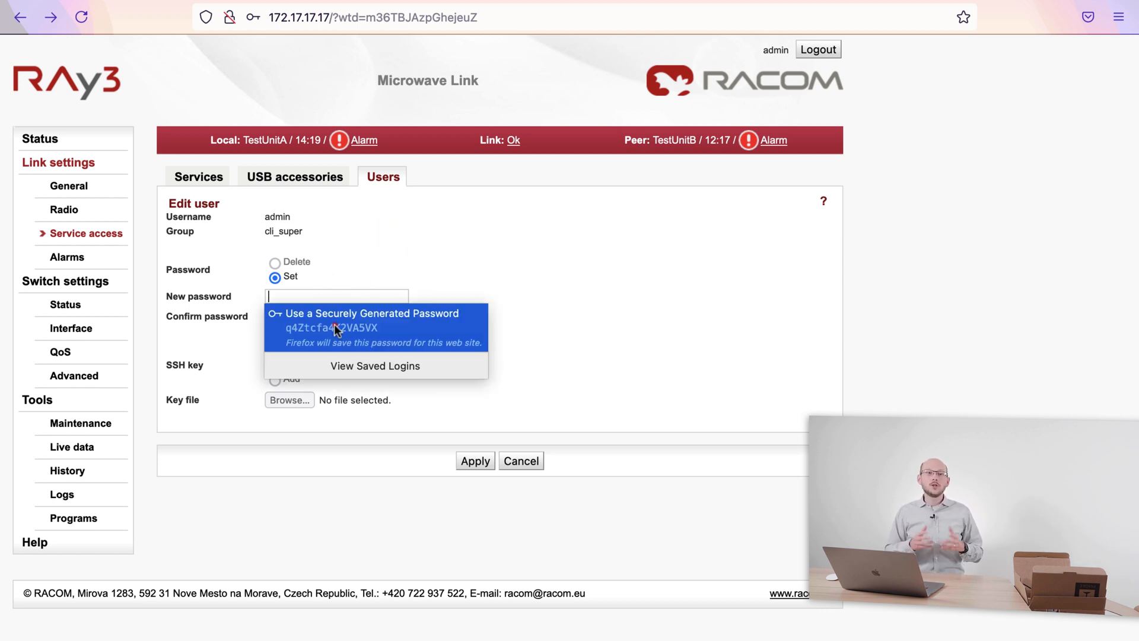
pyautogui.click(370, 313)
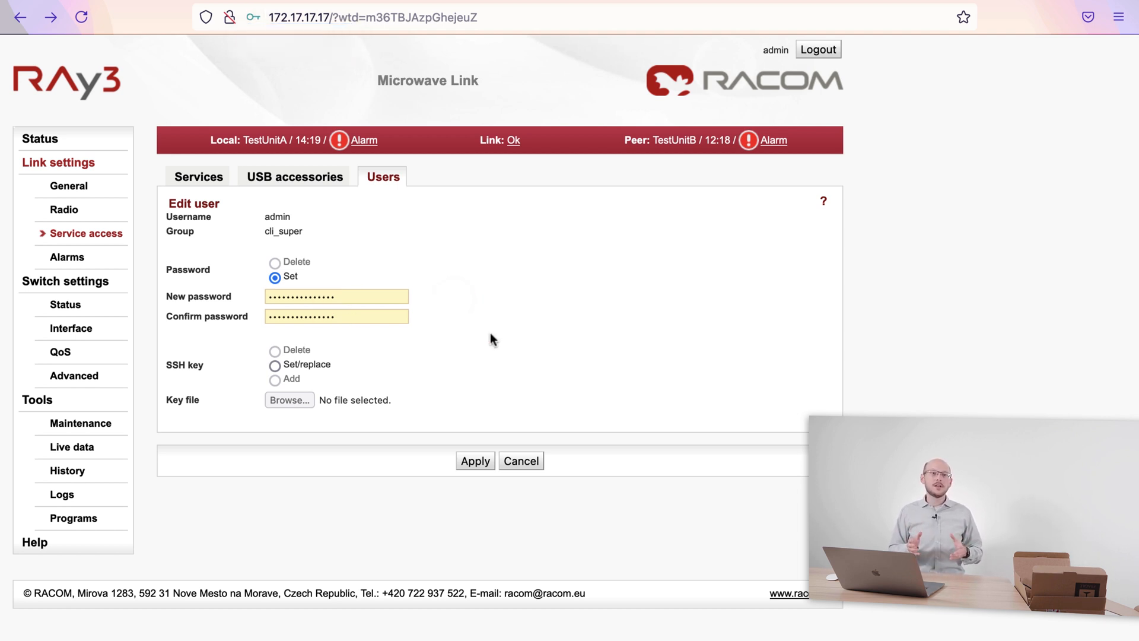
pyautogui.click(475, 460)
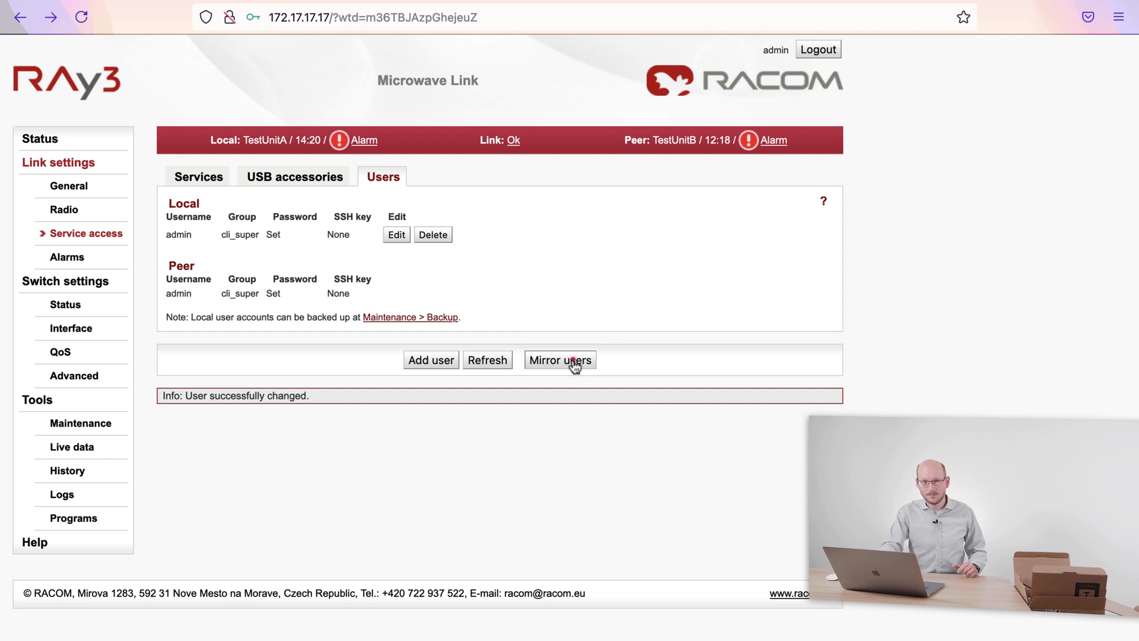
pyautogui.click(558, 360)
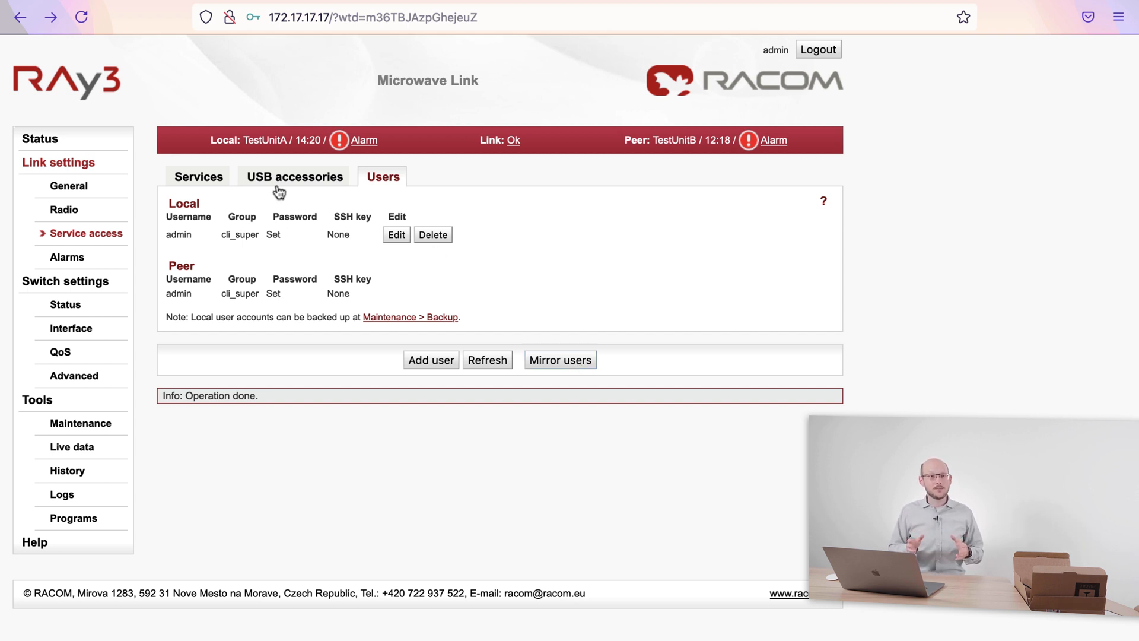
pyautogui.click(294, 177)
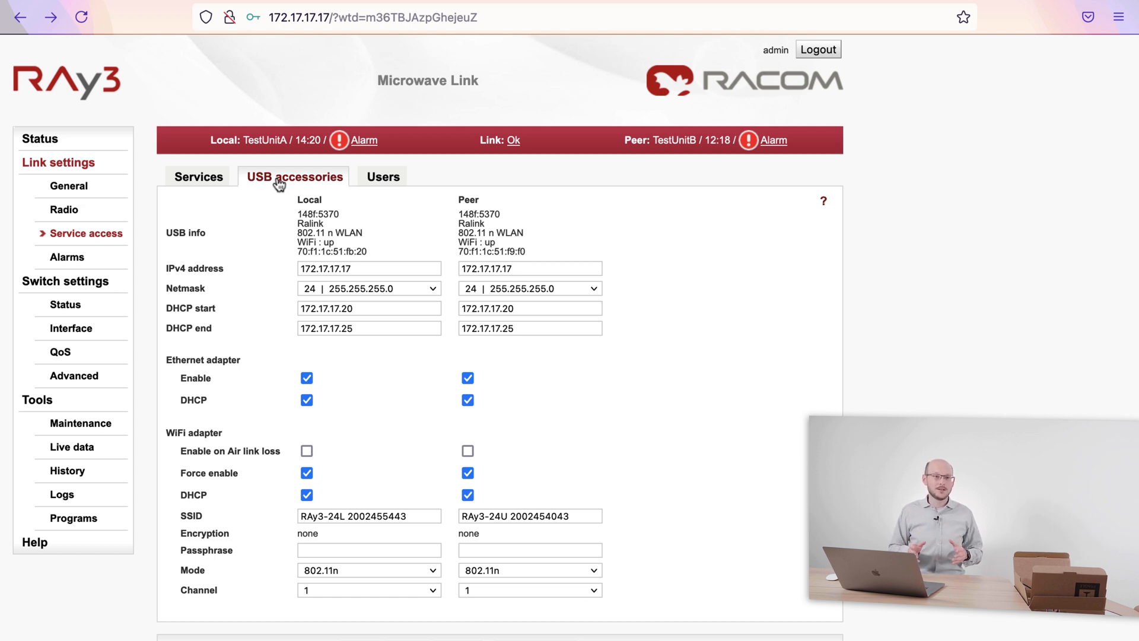
pyautogui.click(369, 549)
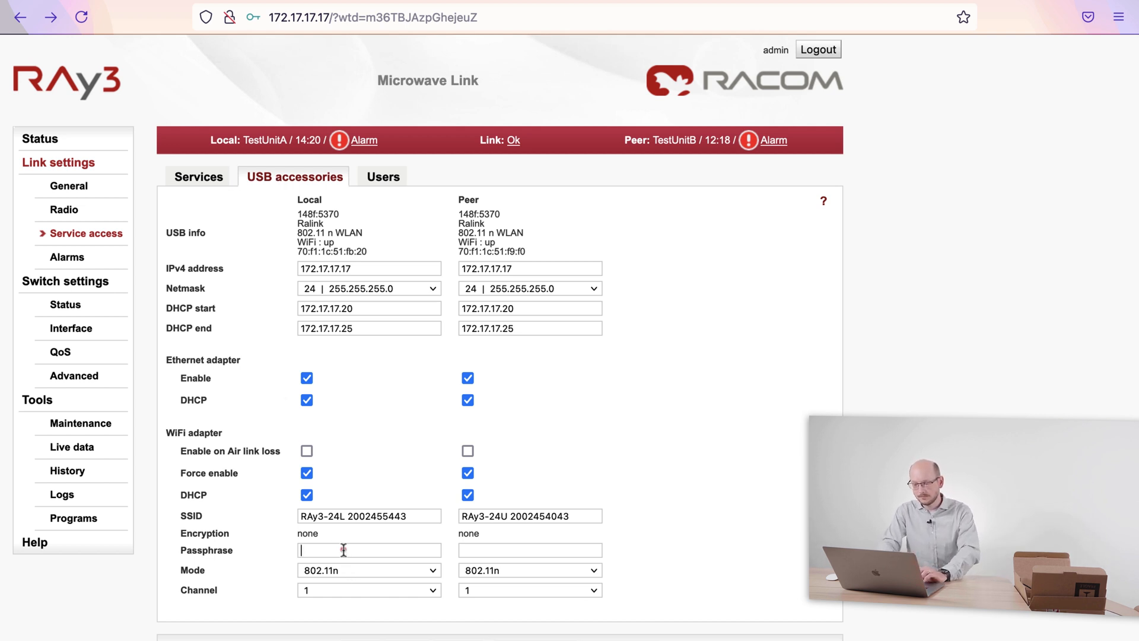
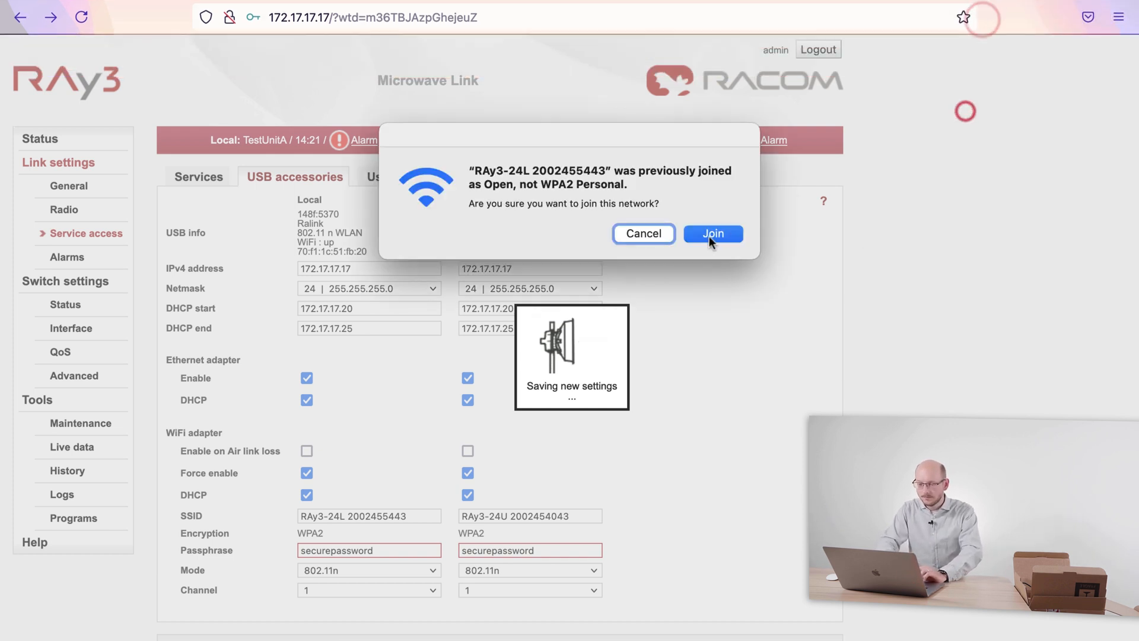
pyautogui.click(712, 234)
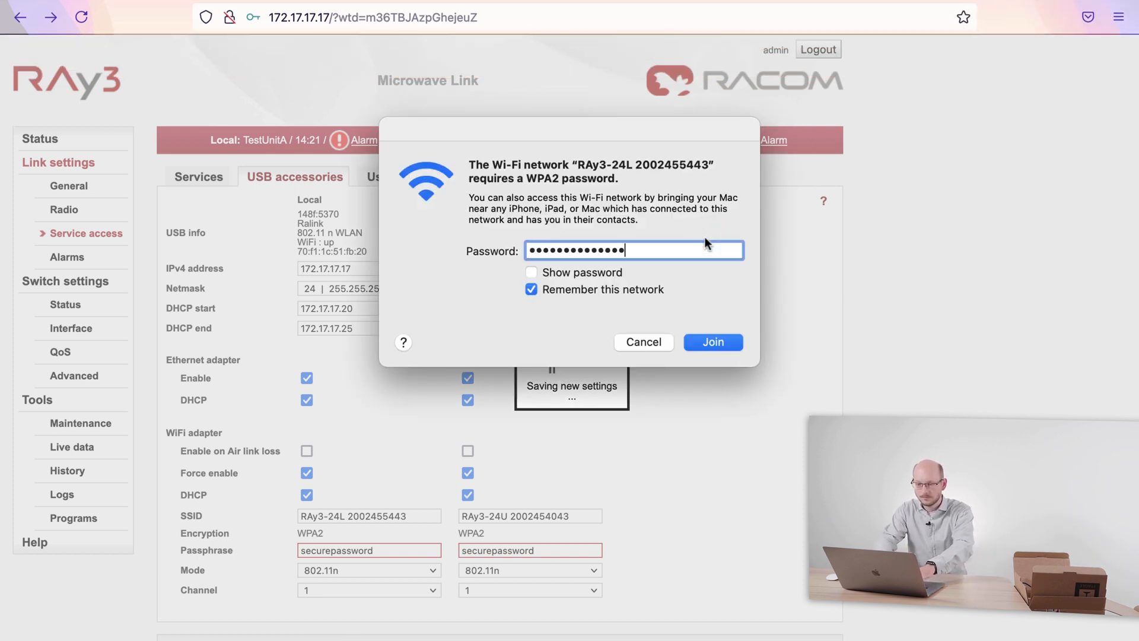